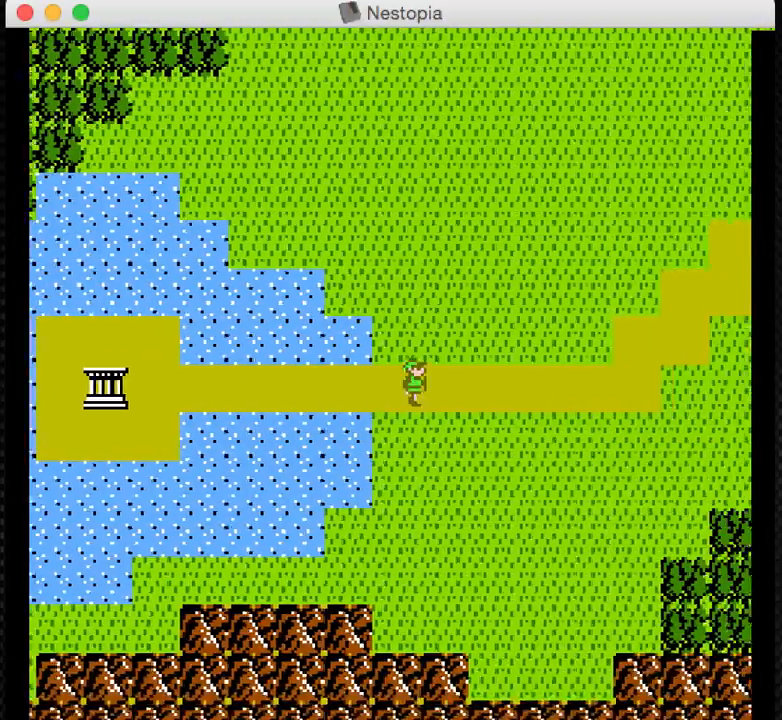
key("Up")
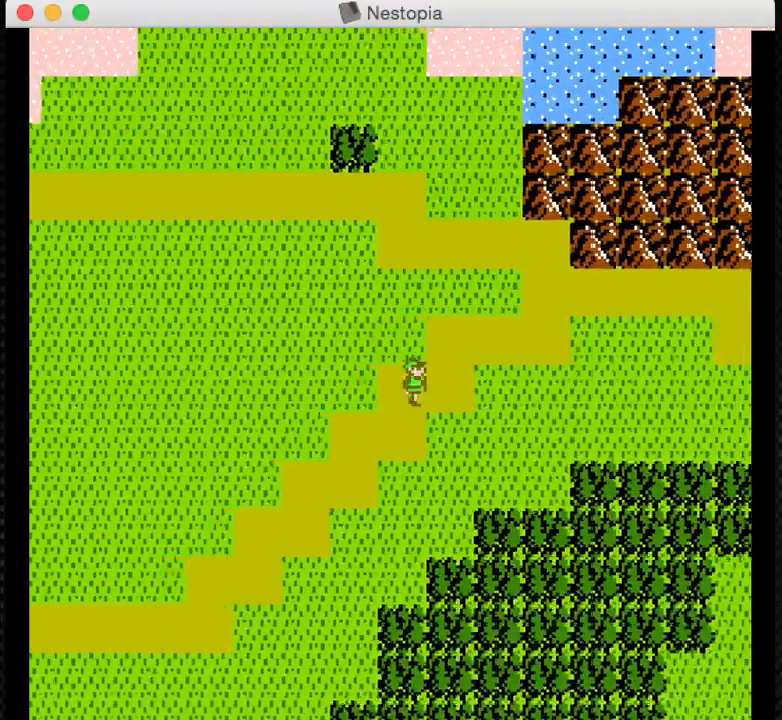
key("Up")
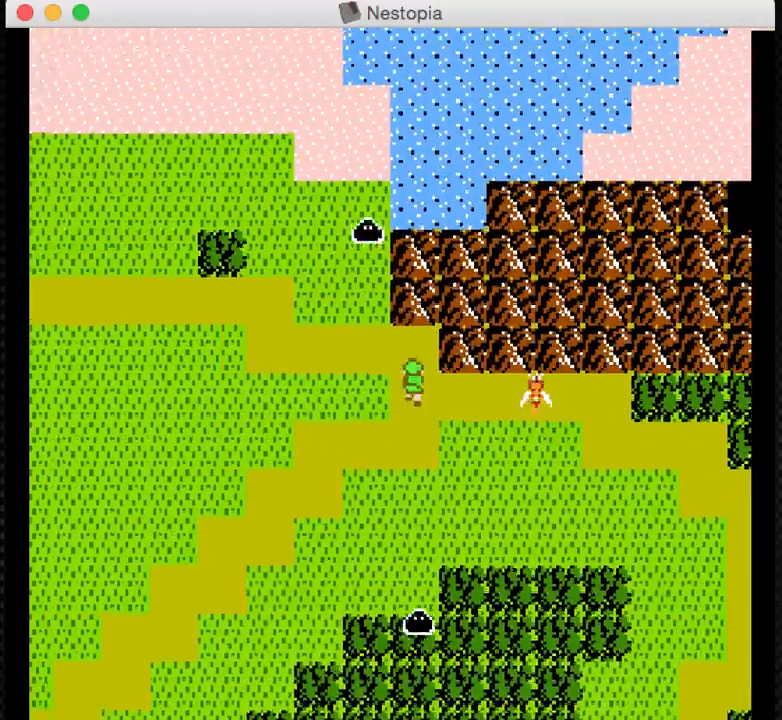
key("Up")
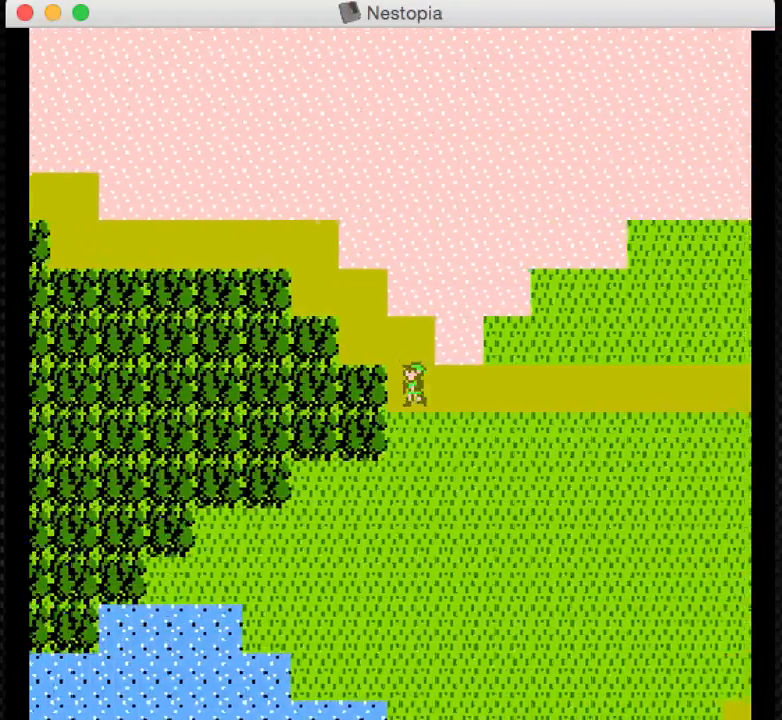
key("Up")
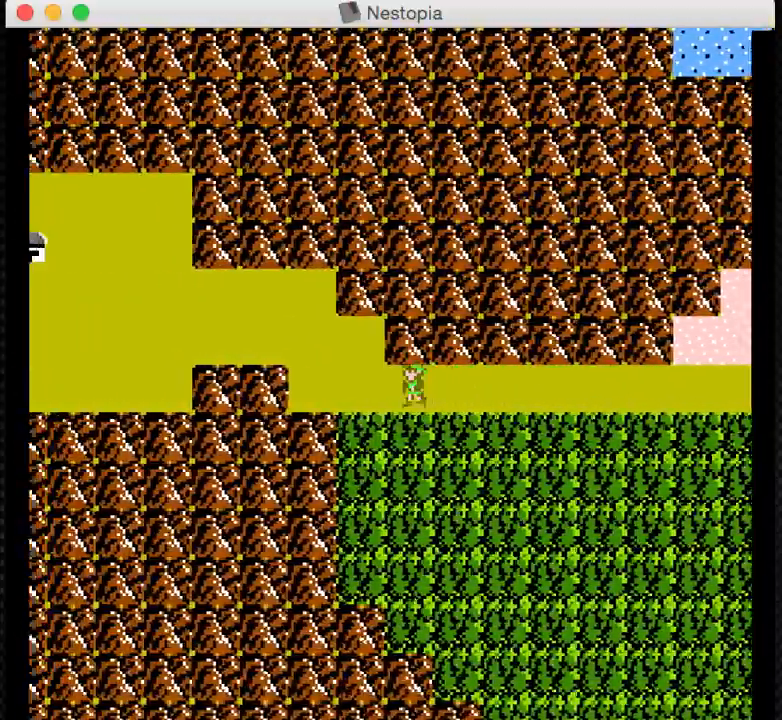
key("Up")
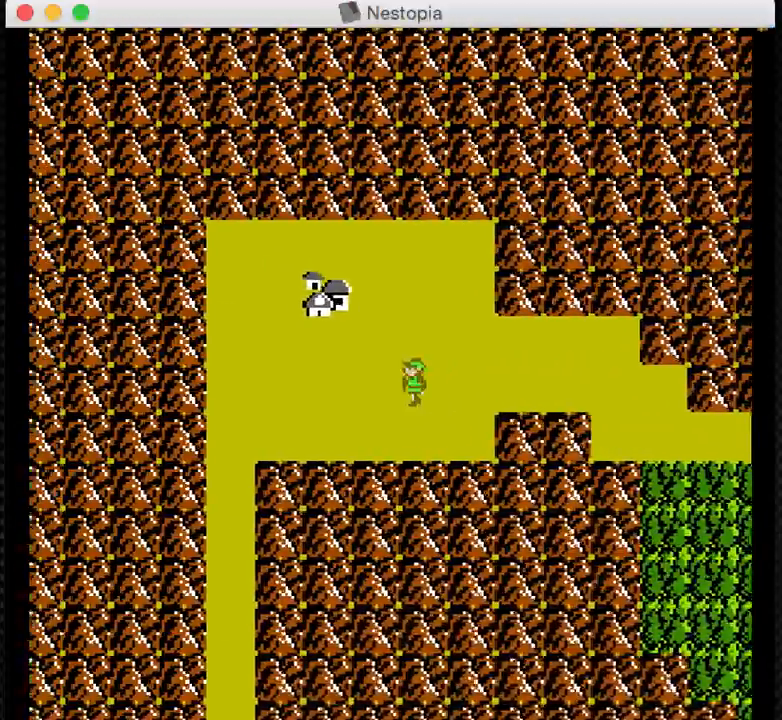
key("Up")
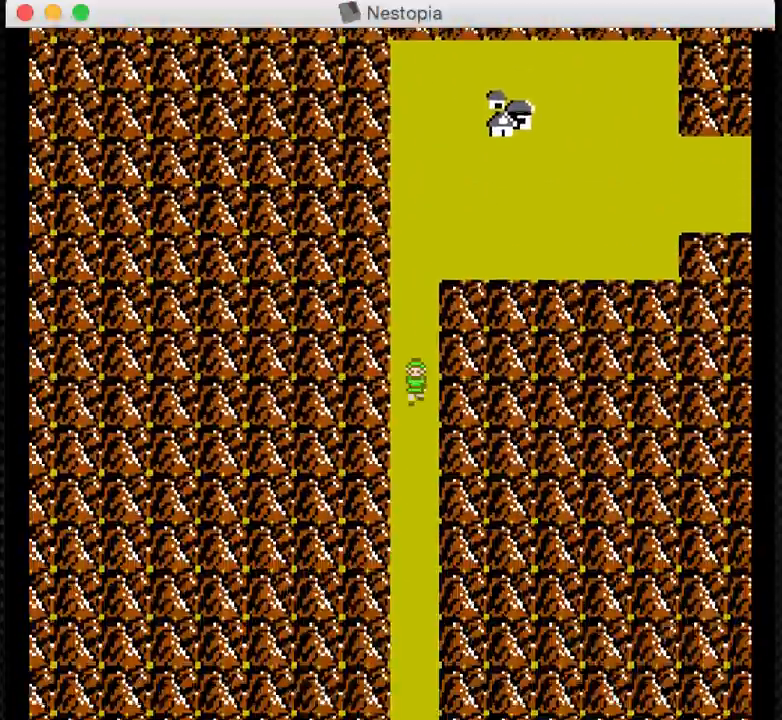
key("Up")
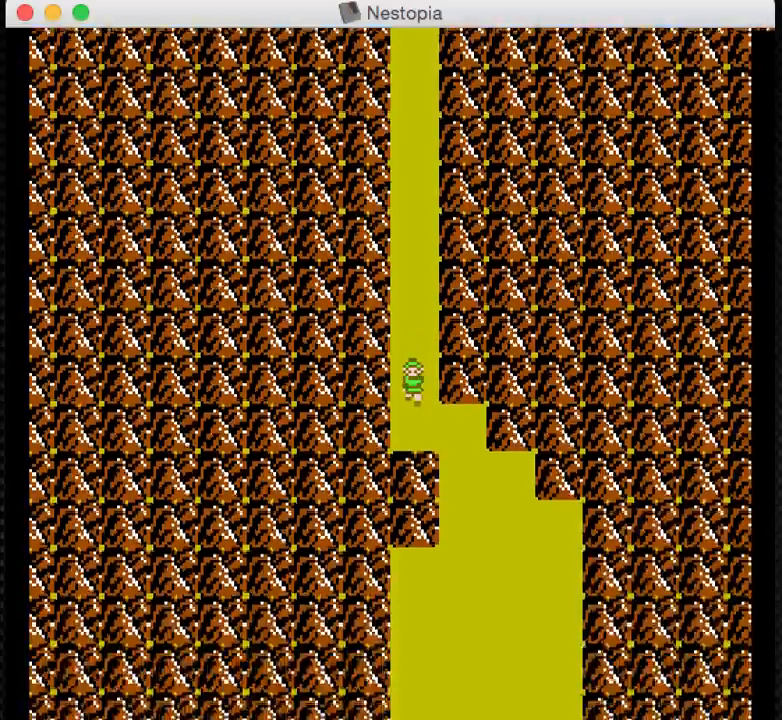
key("Up")
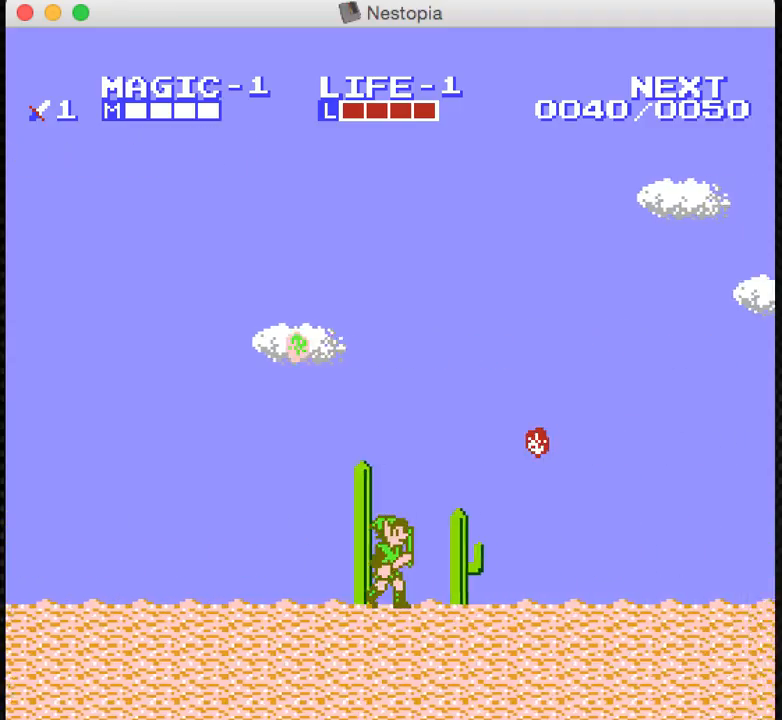
key("Right")
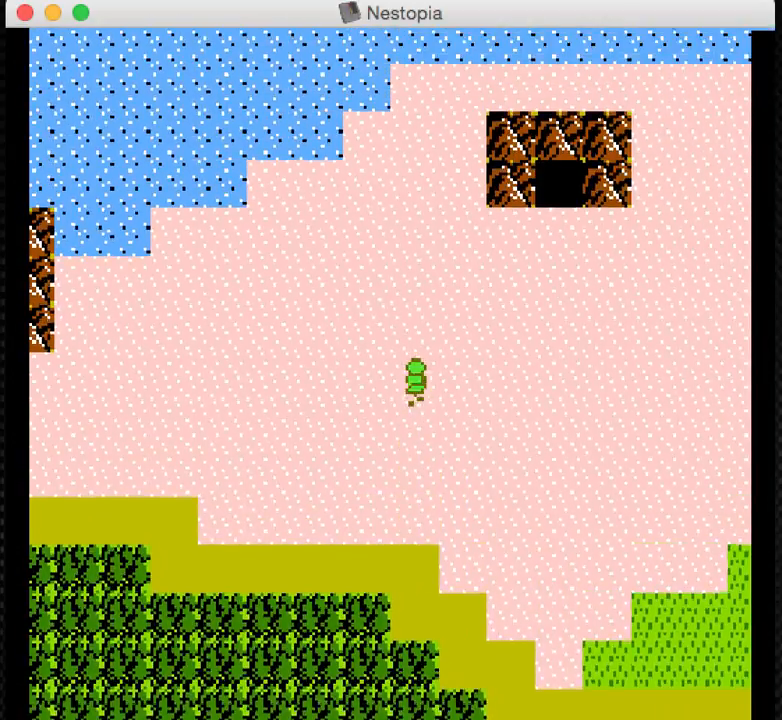
key("Up")
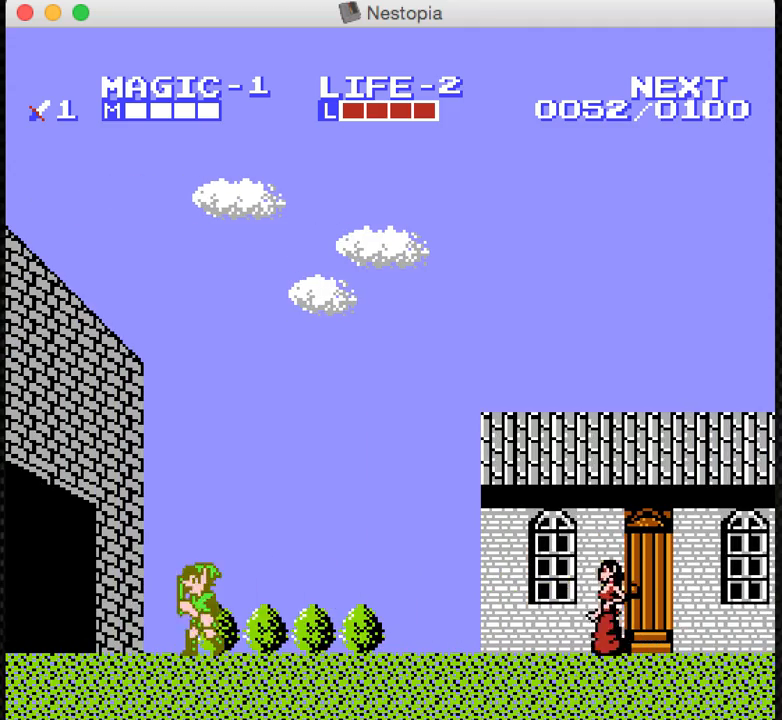
key("Right")
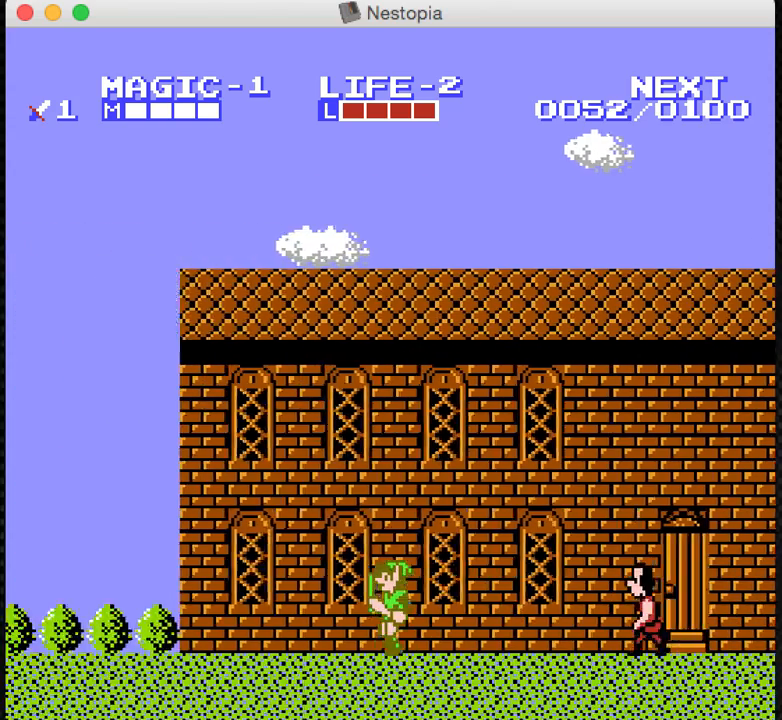
key("Right")
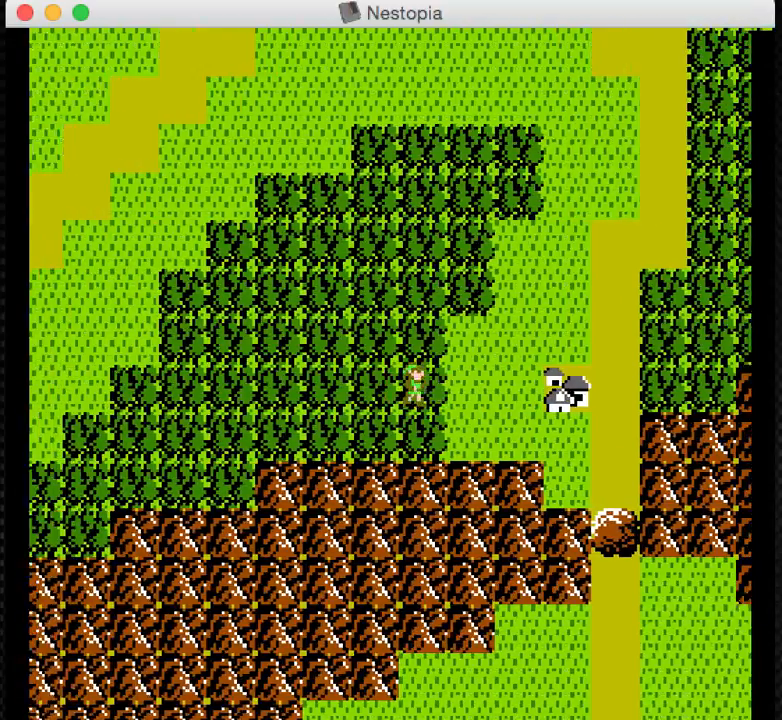
key("Up")
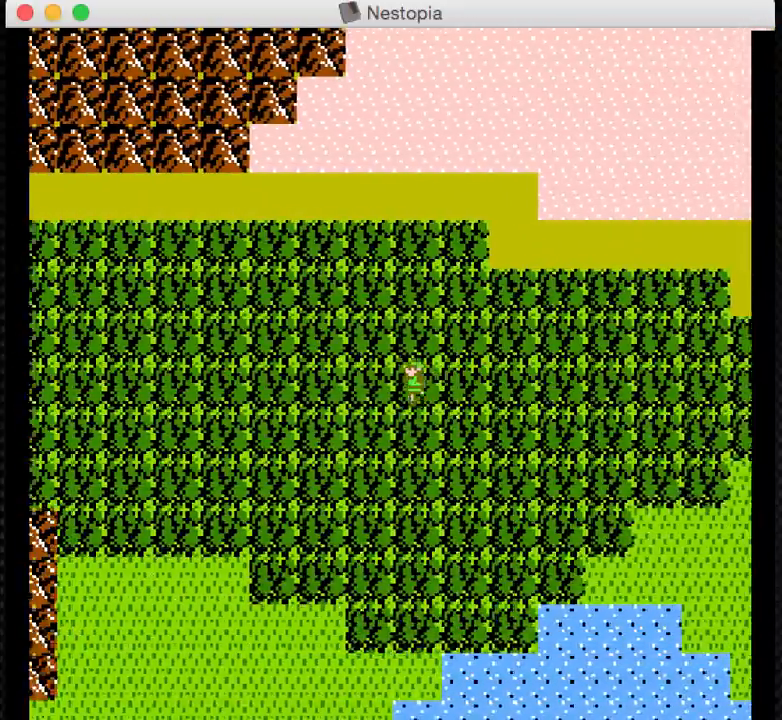
key("Up")
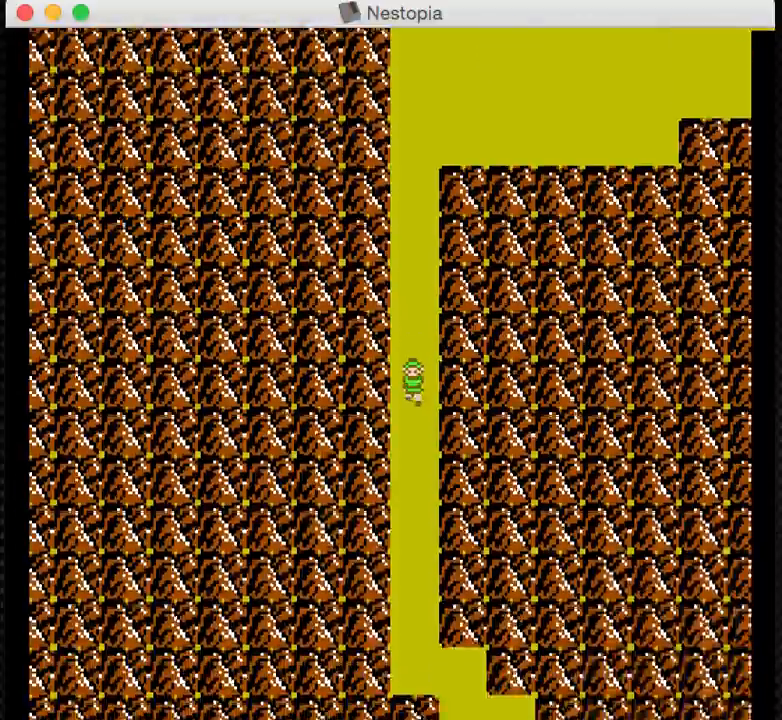
key("Up")
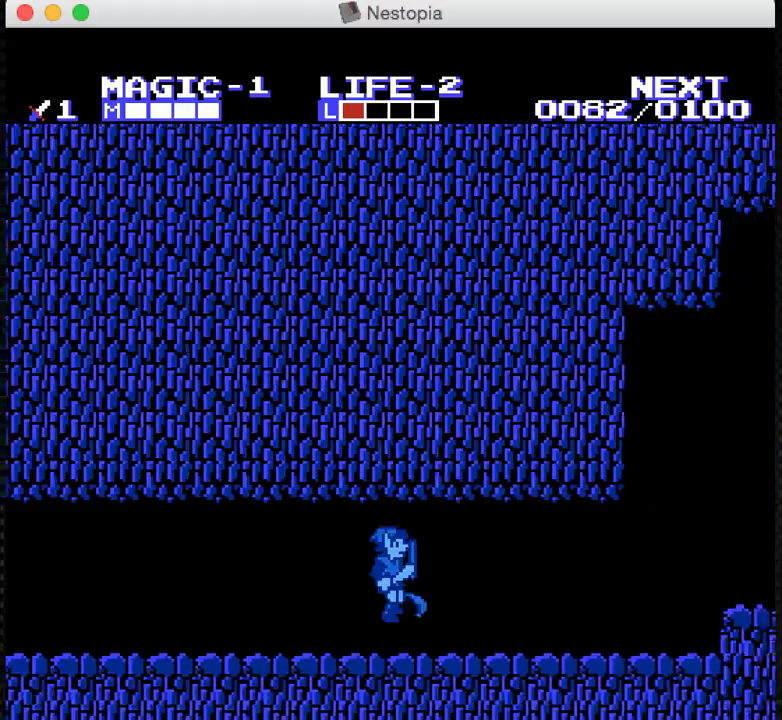
key("Right")
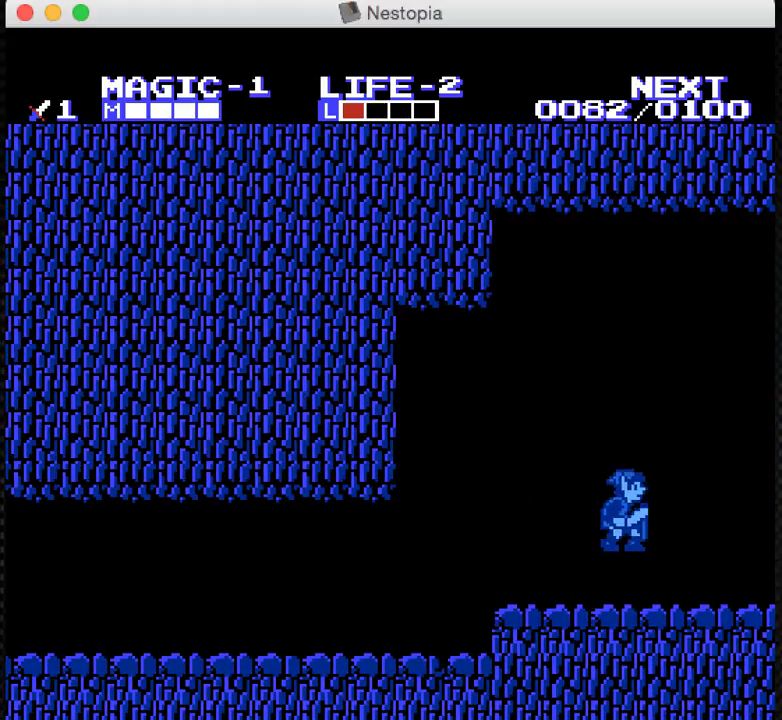
key("Left")
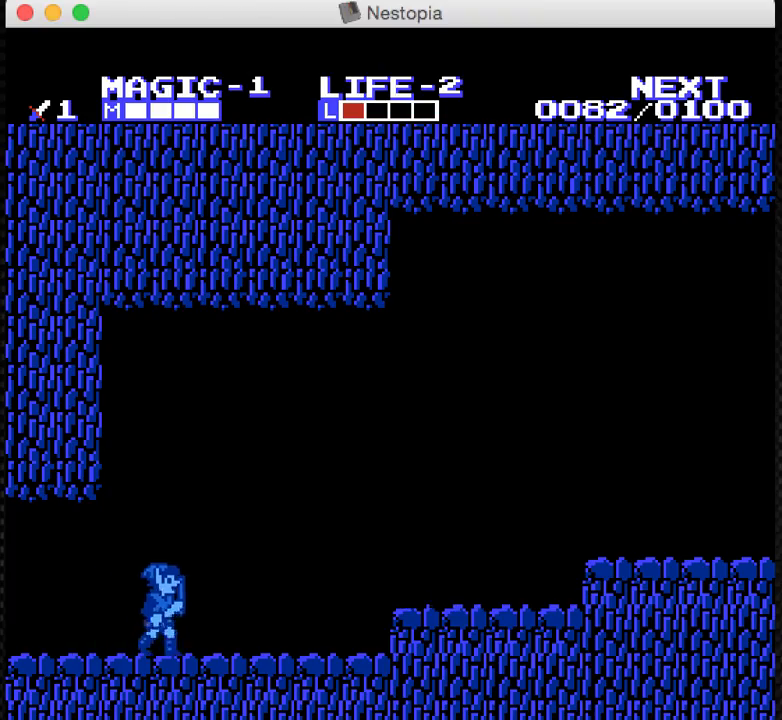